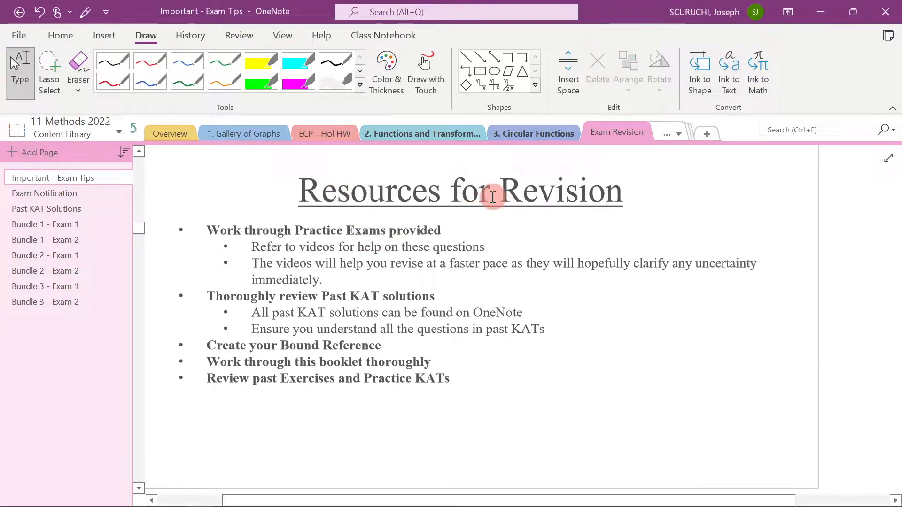
mouse_move(386, 219)
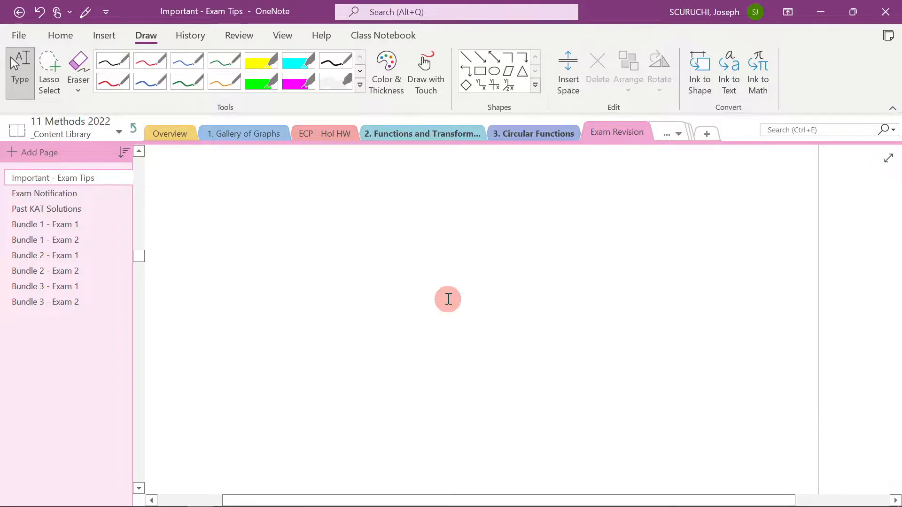
Browse the Bundle 1 - Exam 1, Bundle 1 - Exam 2 and Bundle 2 - Exam 1 pages.
scroll(down, 3)
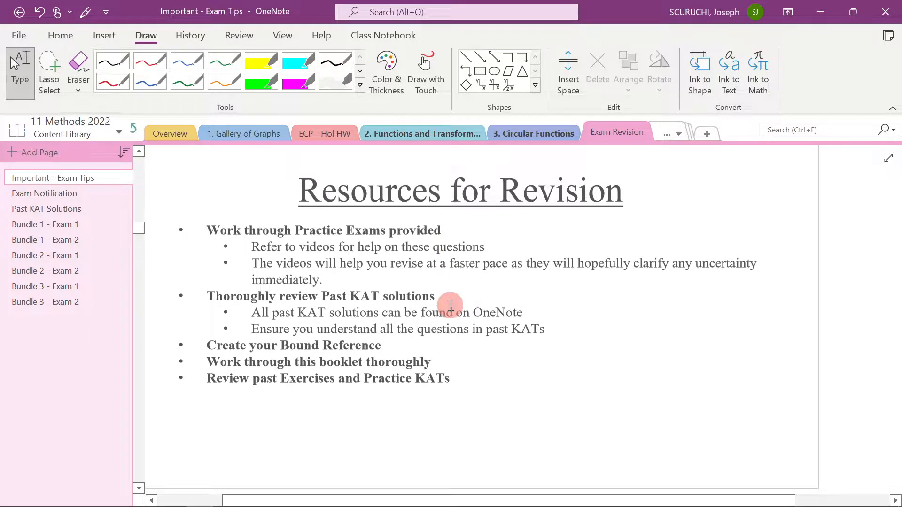
mouse_move(441, 364)
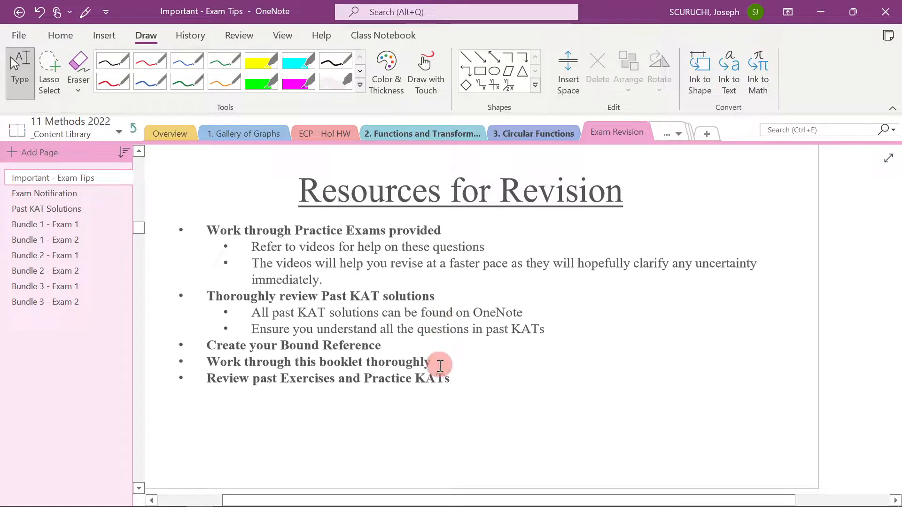
scroll(down, 3)
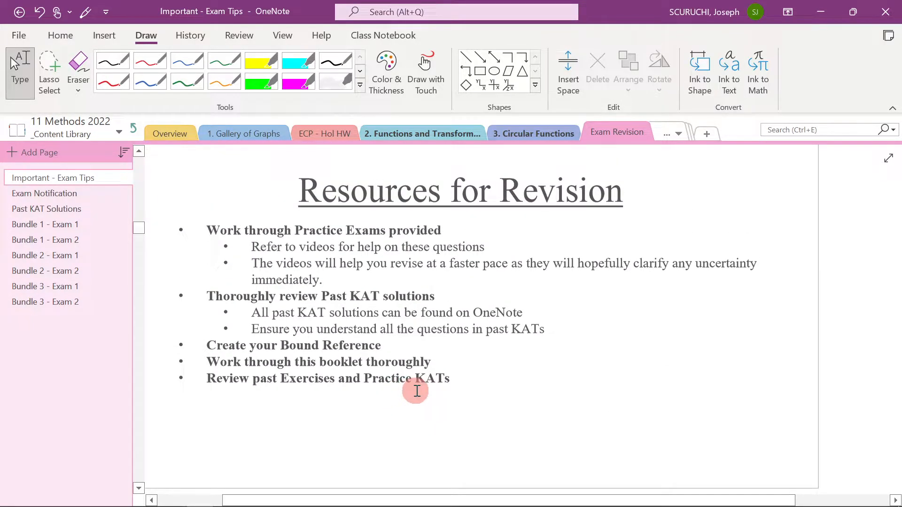
mouse_move(169, 251)
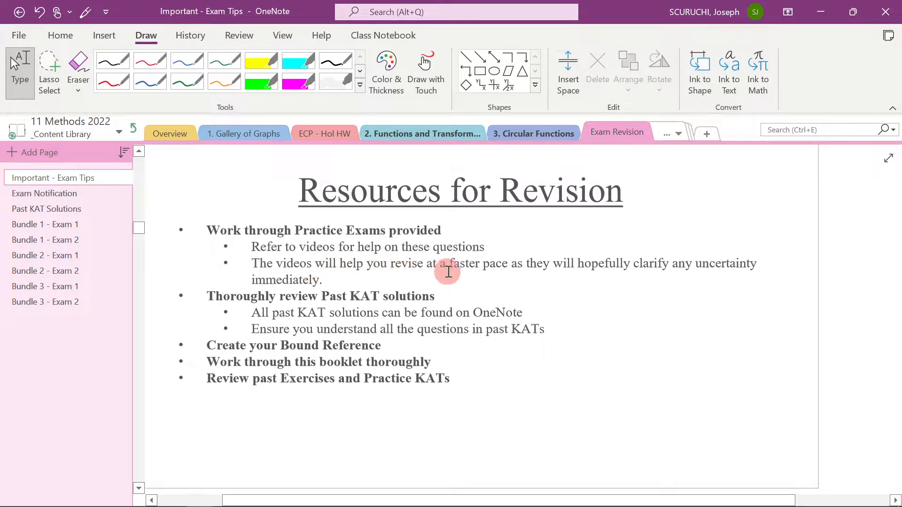
mouse_move(668, 267)
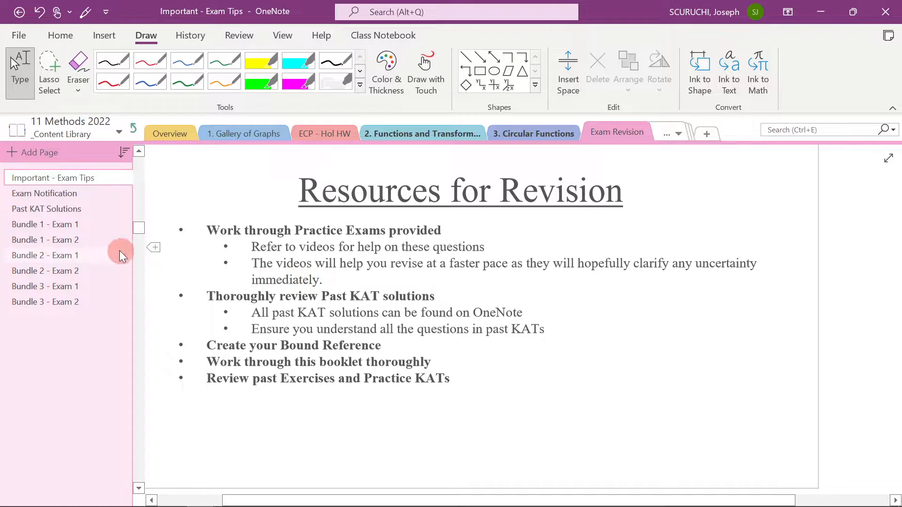
click(45, 224)
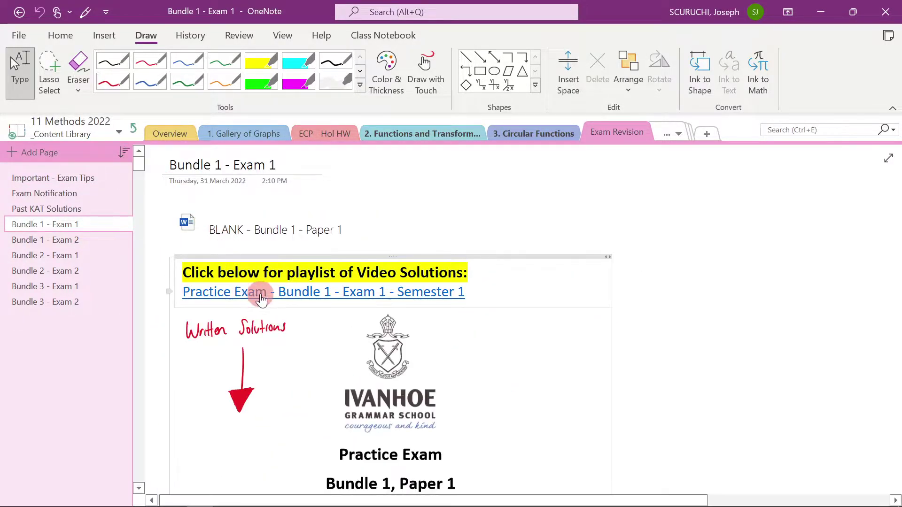
click(45, 239)
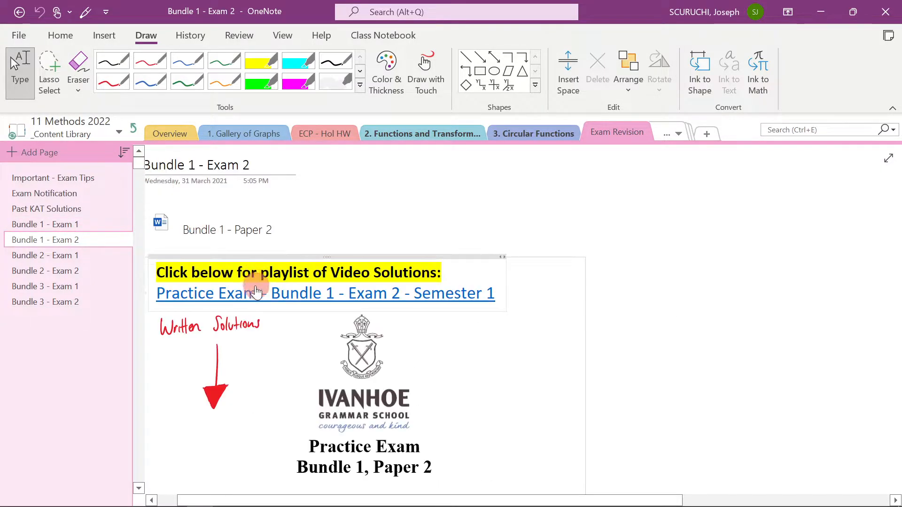
click(45, 255)
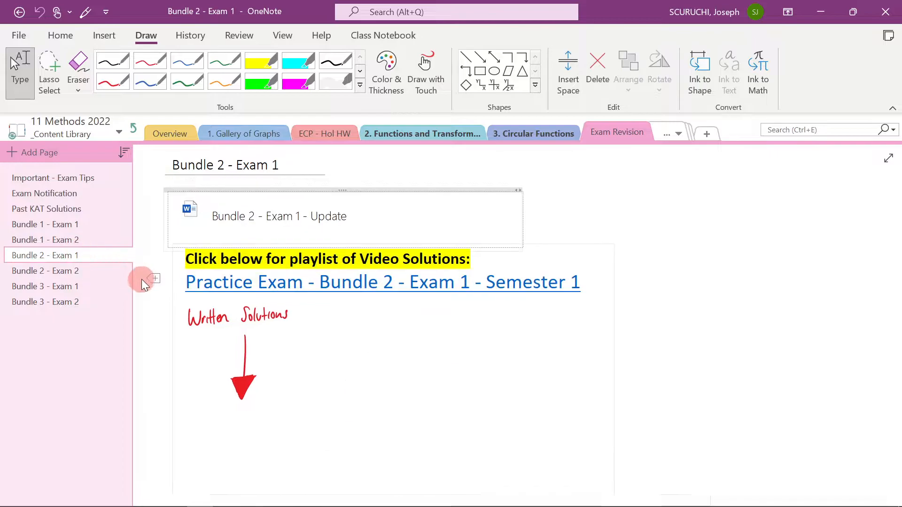
scroll(down, 3)
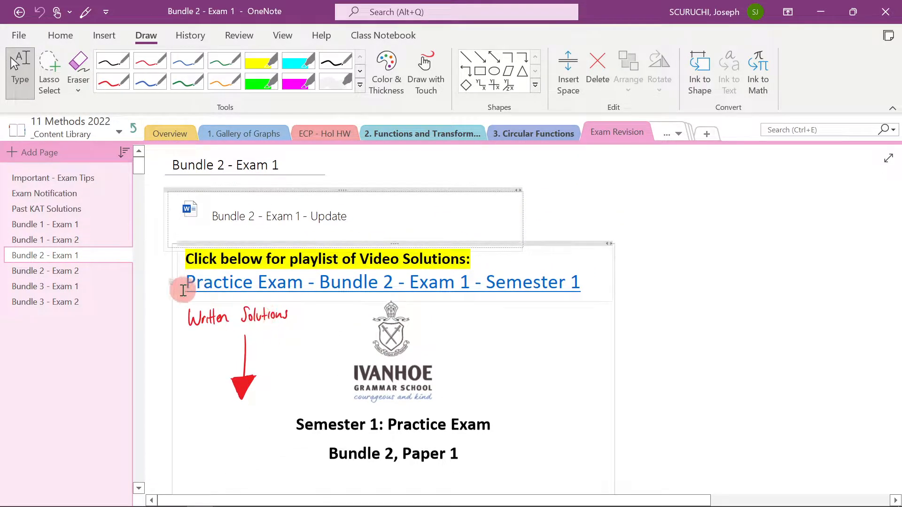
Return to Bundle 1 - Exam 2 and scroll its worked solutions down to Question 20.
click(64, 240)
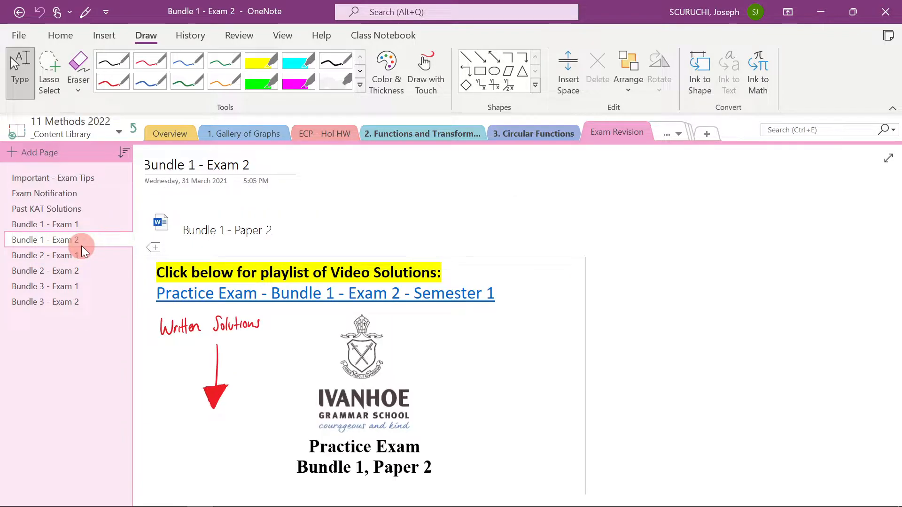
scroll(down, 3)
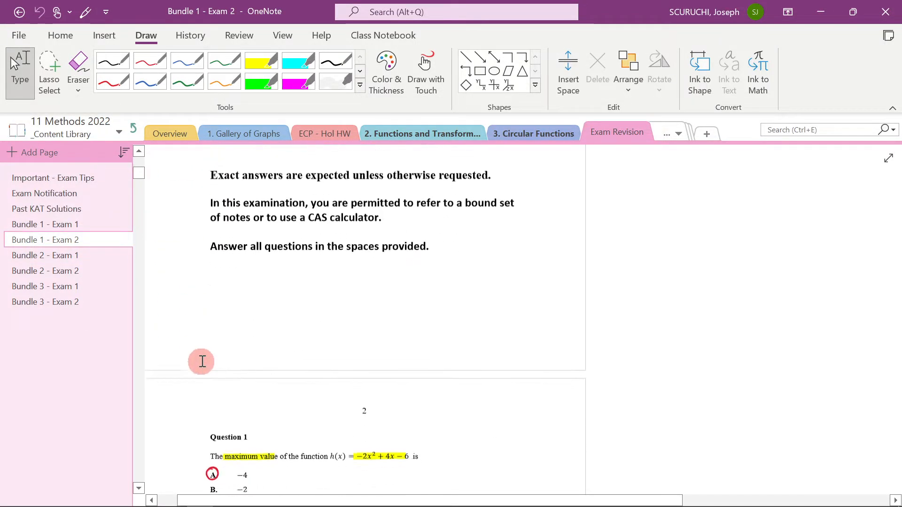
scroll(down, 3)
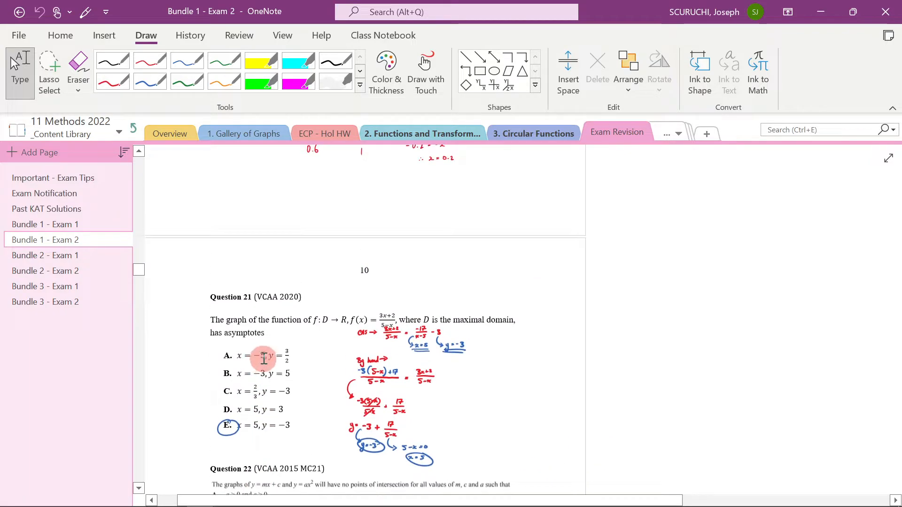
scroll(down, 3)
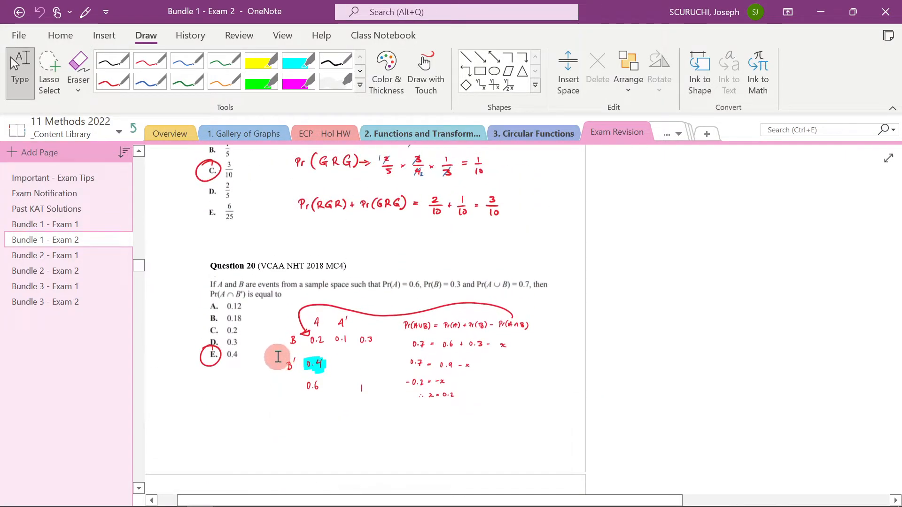
mouse_move(104, 271)
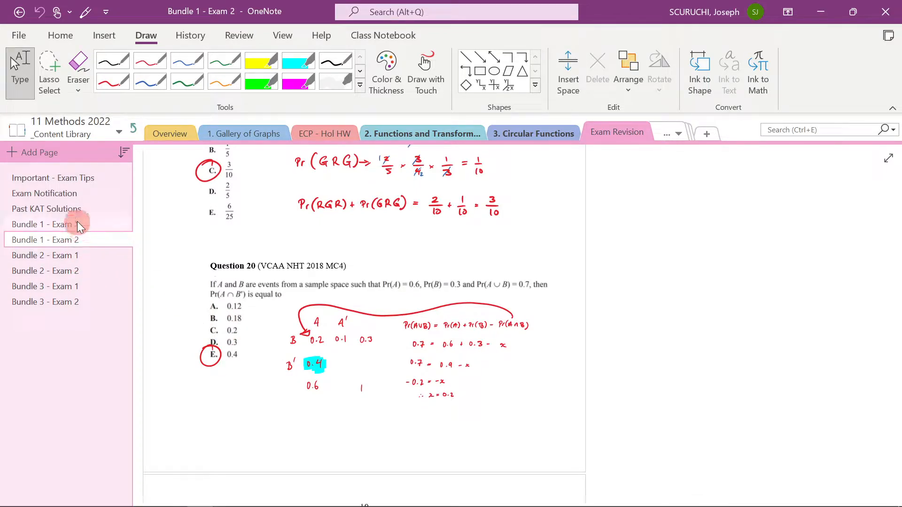
Open the Bundle 1 - Exam 1 practice exam page and scroll through it.
click(45, 224)
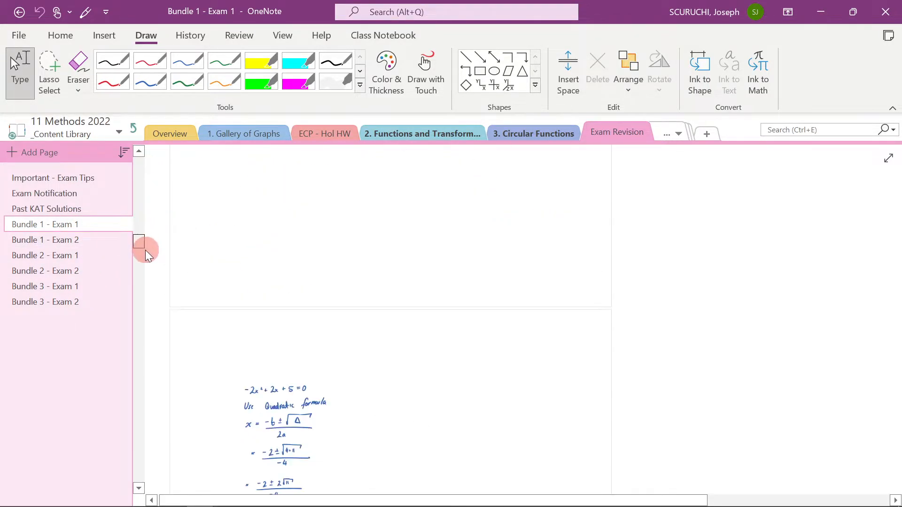
scroll(down, 3)
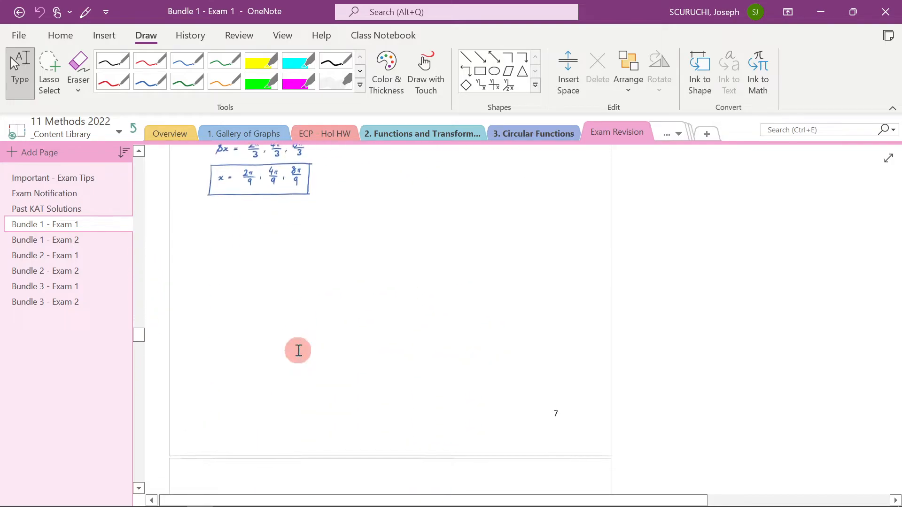
scroll(down, 3)
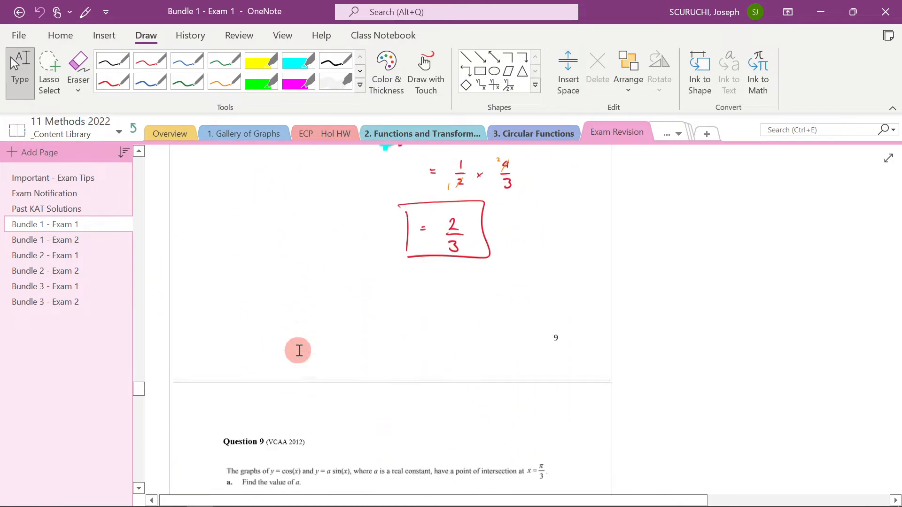
scroll(down, 3)
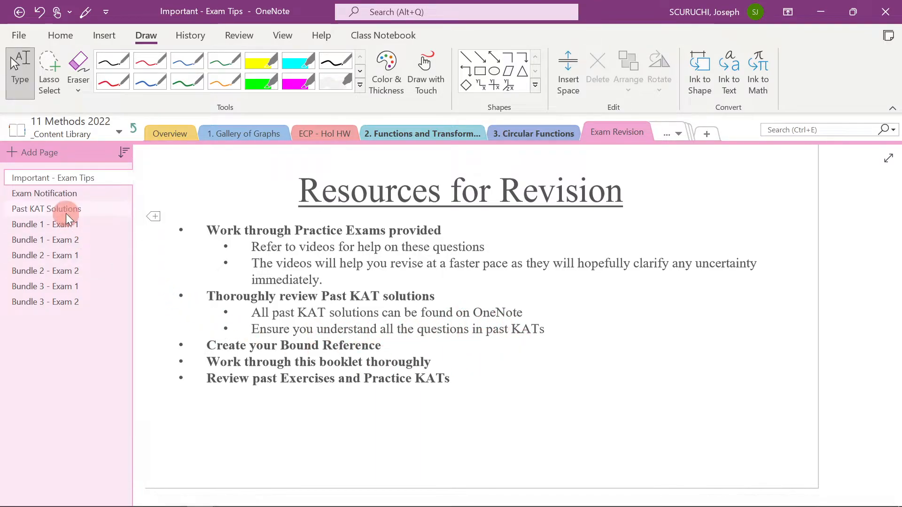
Open the Past KAT Solutions page, scroll down, then reselect it.
click(45, 209)
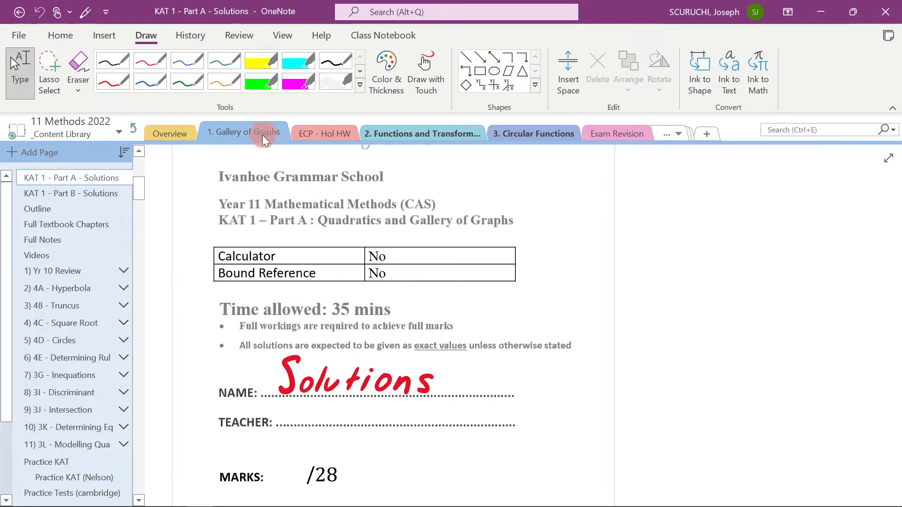
scroll(down, 3)
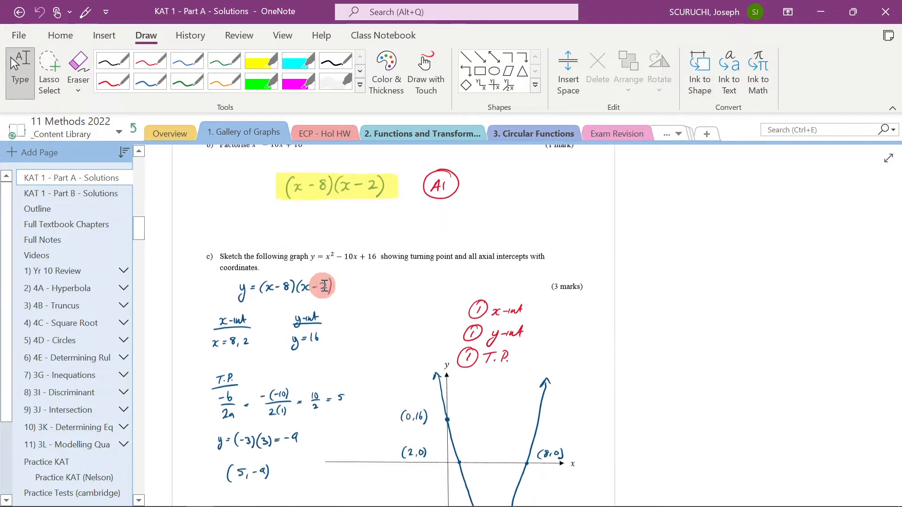
click(46, 208)
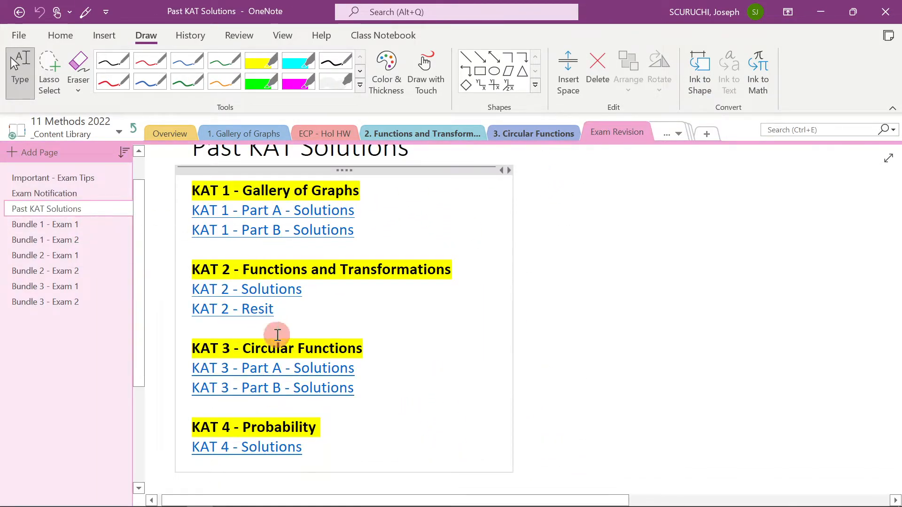
View the KAT 1 Part A and KAT 4 solutions, then go back.
click(273, 369)
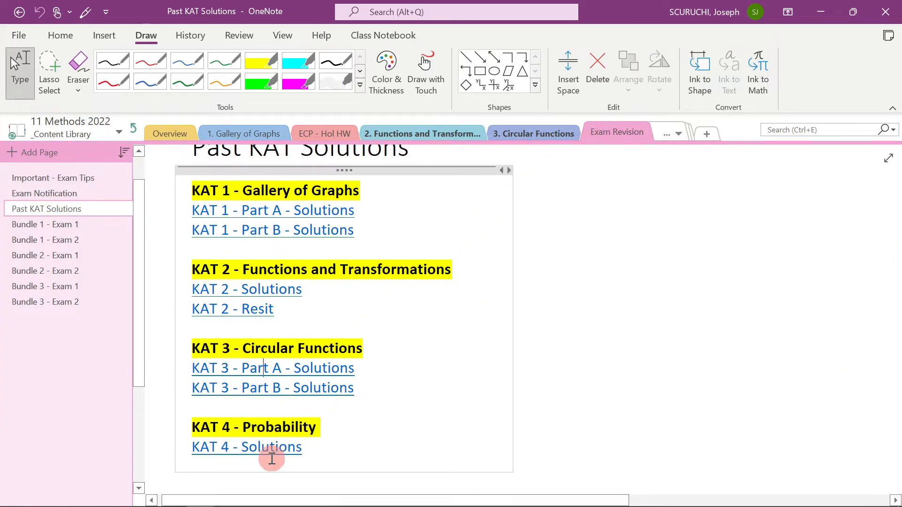
click(246, 447)
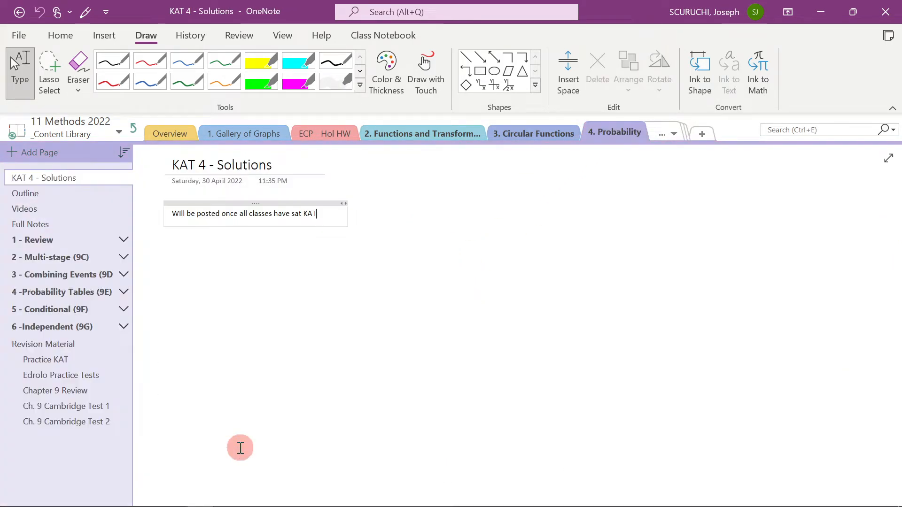
mouse_move(212, 209)
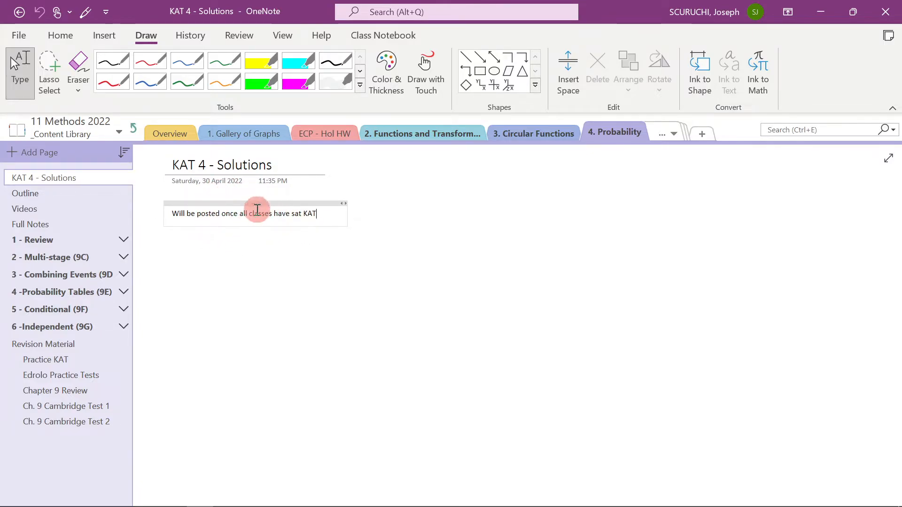
mouse_move(392, 211)
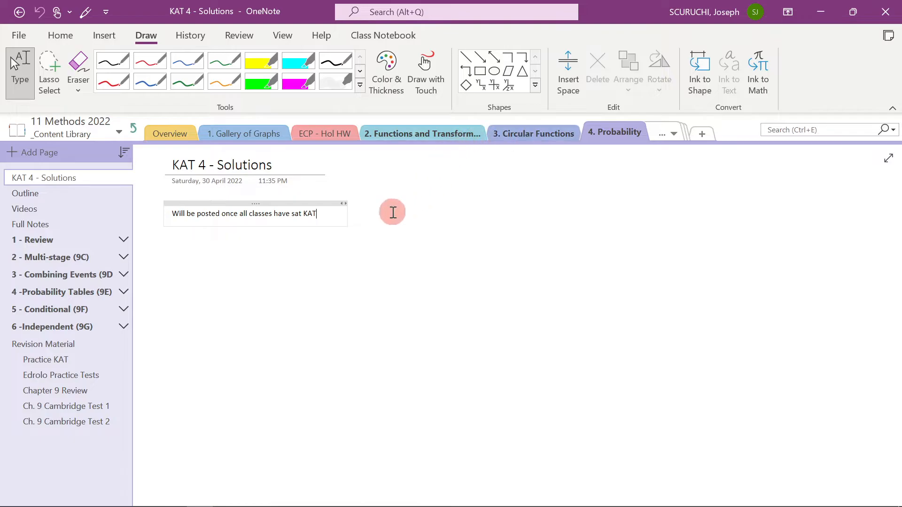
click(674, 134)
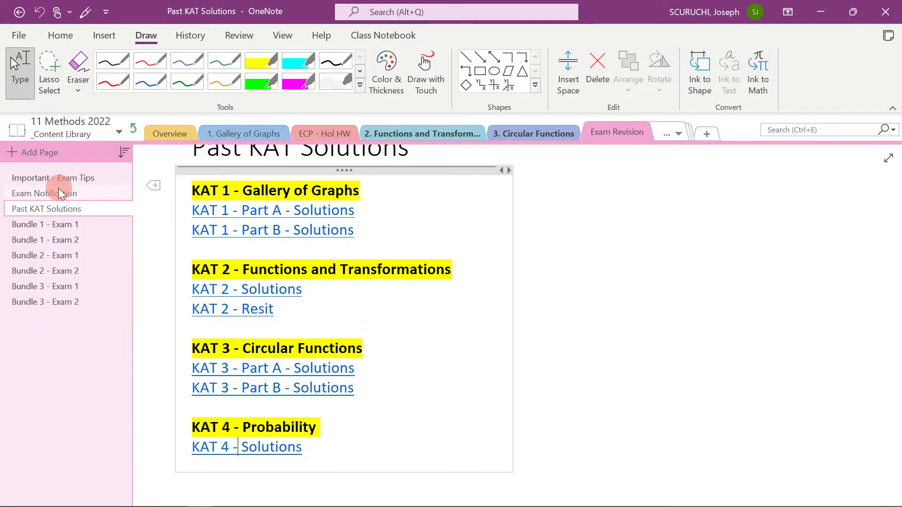
Open Important - Exam Tips and scroll to the Resources for Revision list.
click(53, 178)
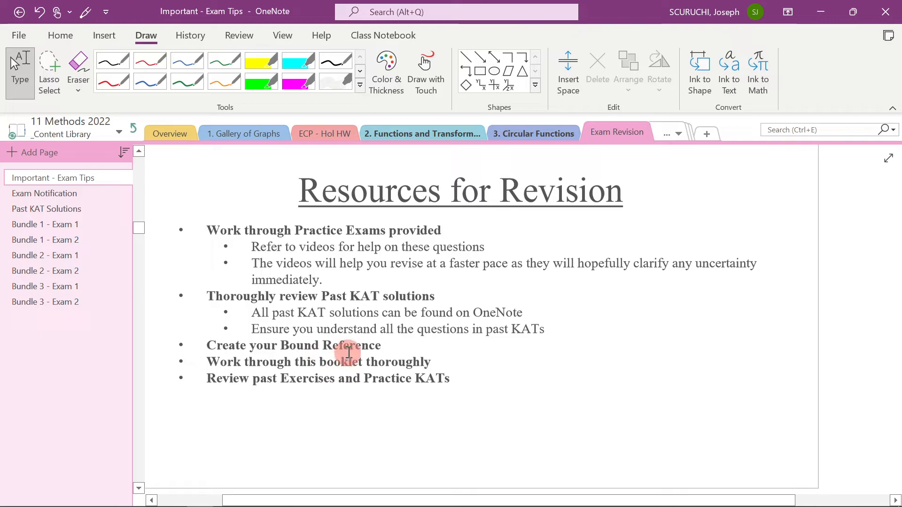
mouse_move(245, 362)
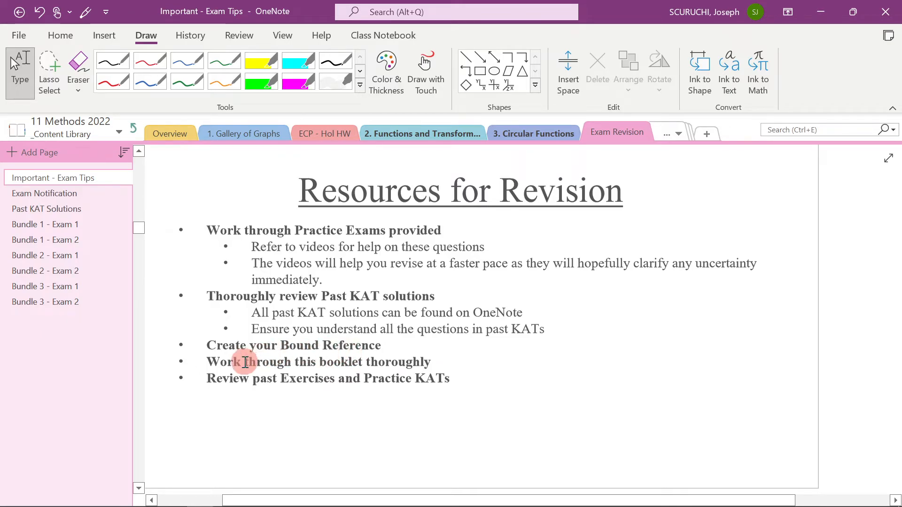
scroll(down, 3)
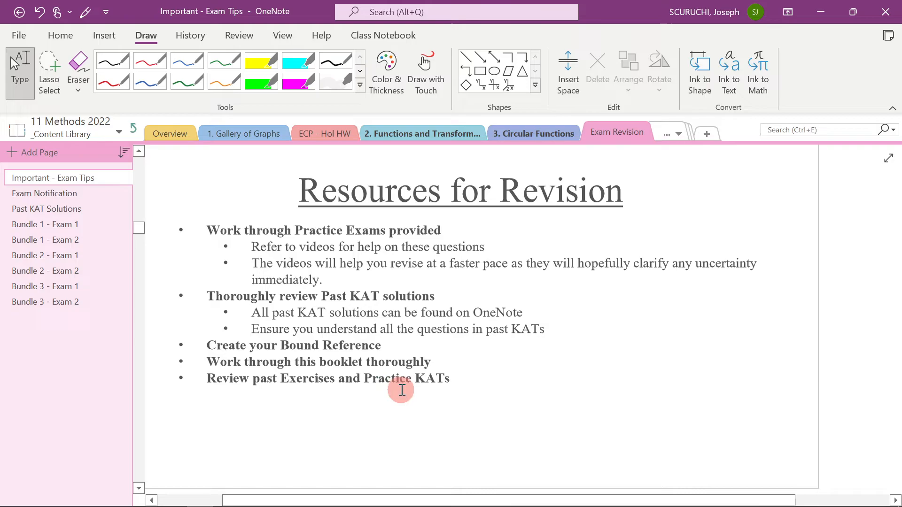
mouse_move(407, 389)
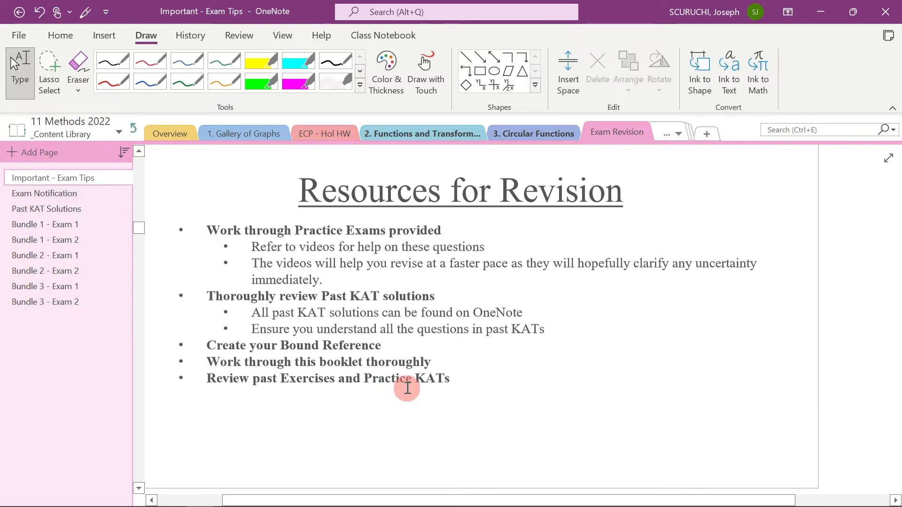
mouse_move(82, 226)
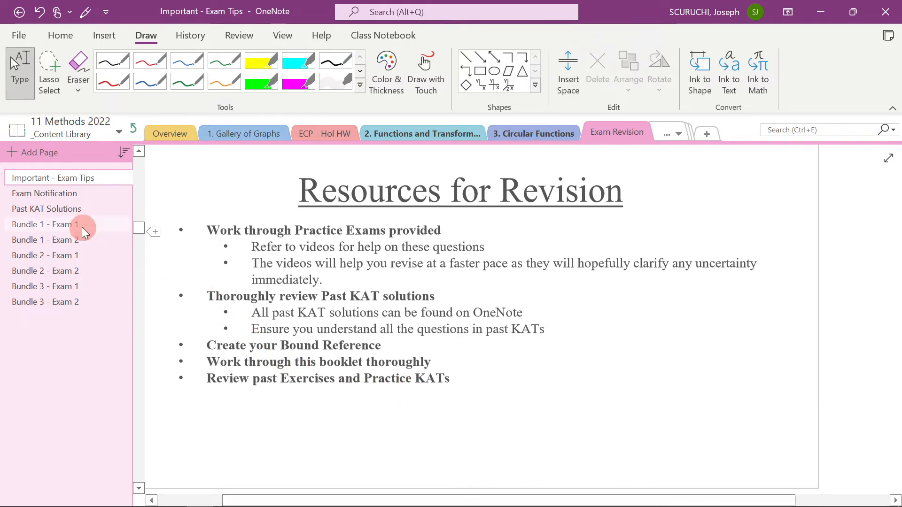
Open the Exam Notification page for Mathematical Methods CAS Semester One Examinations 2022.
click(44, 193)
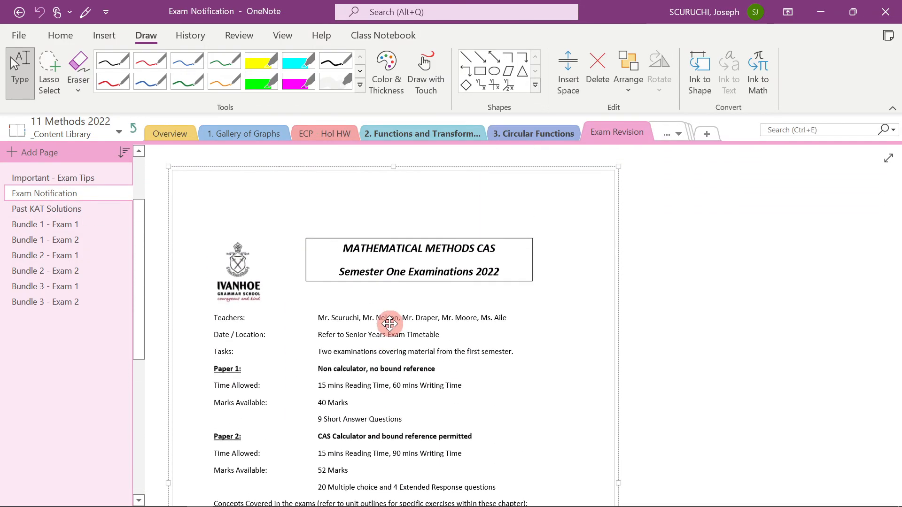
mouse_move(386, 335)
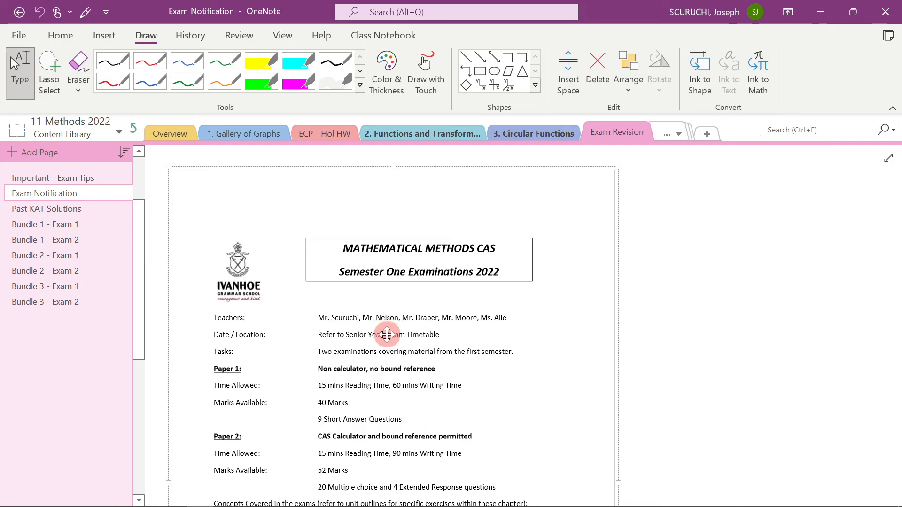